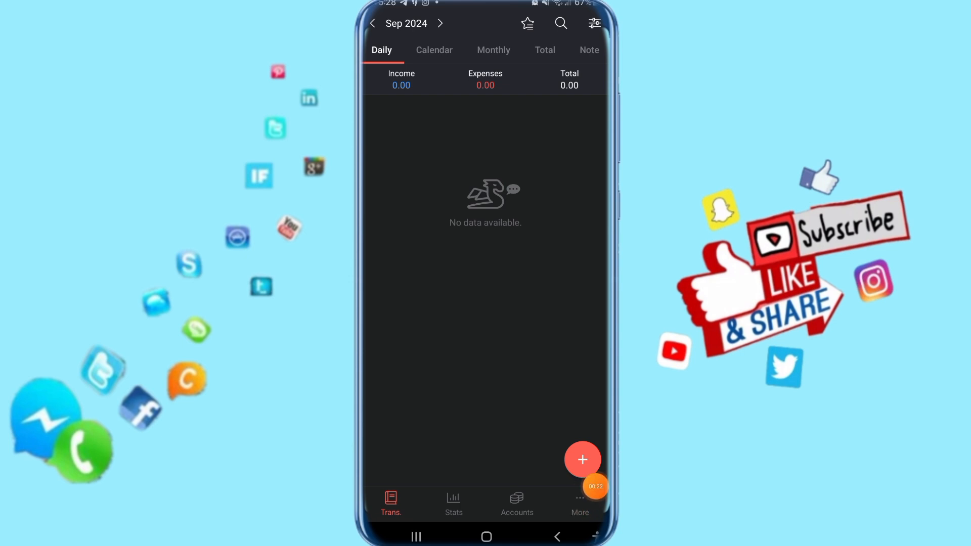
Switch from the empty daily transactions view to the More settings page
{"action": "left_click", "coordinate": [579, 504]}
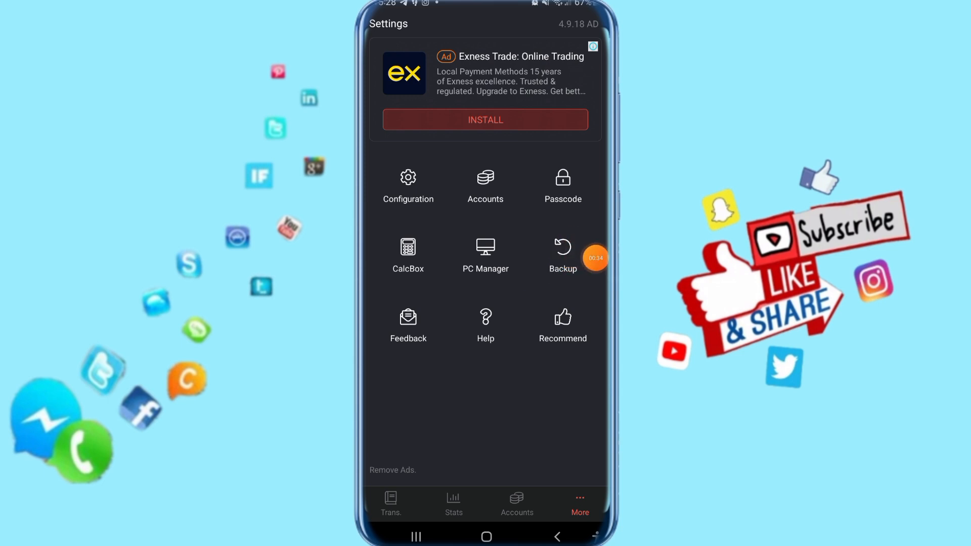
Go through Backup settings to the Google Drive automated backup page
{"action": "left_click", "coordinate": [562, 254]}
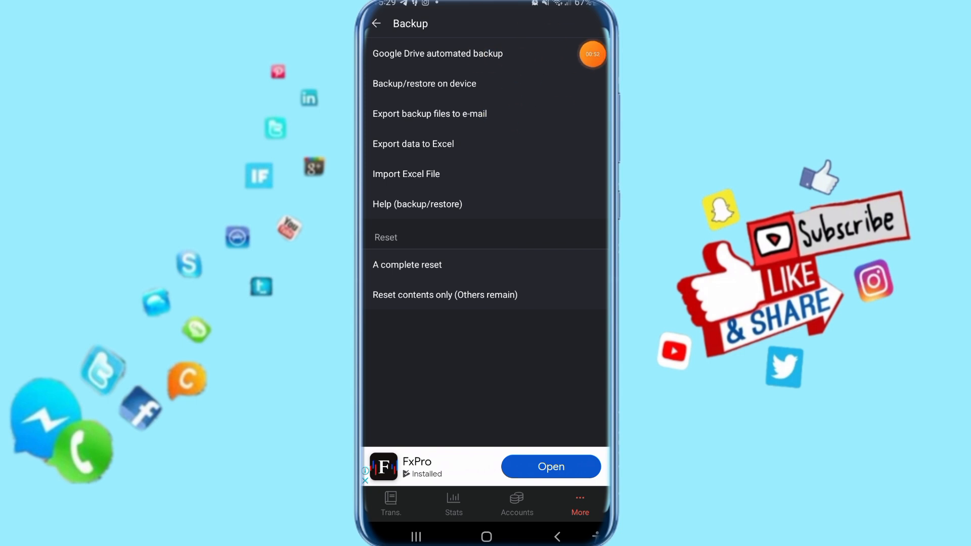
{"action": "left_click", "coordinate": [437, 53]}
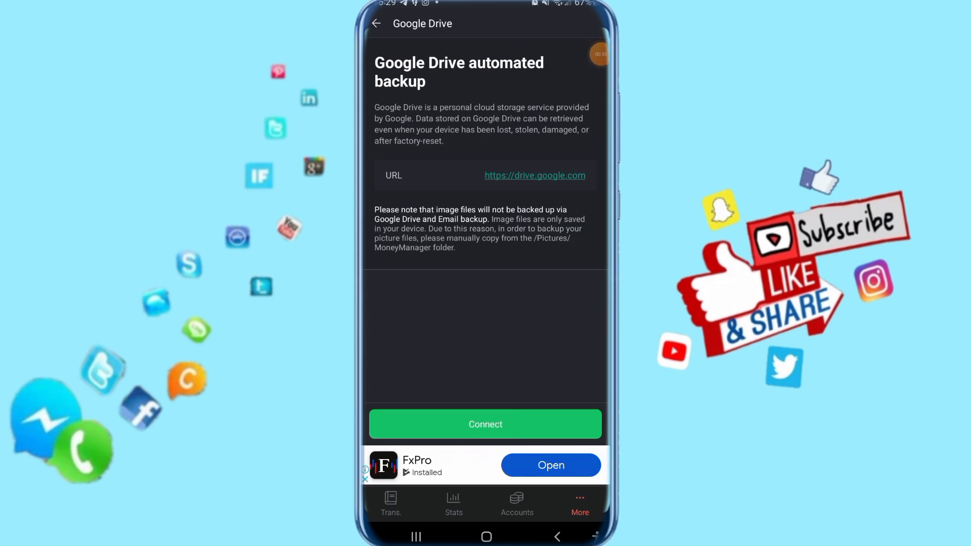